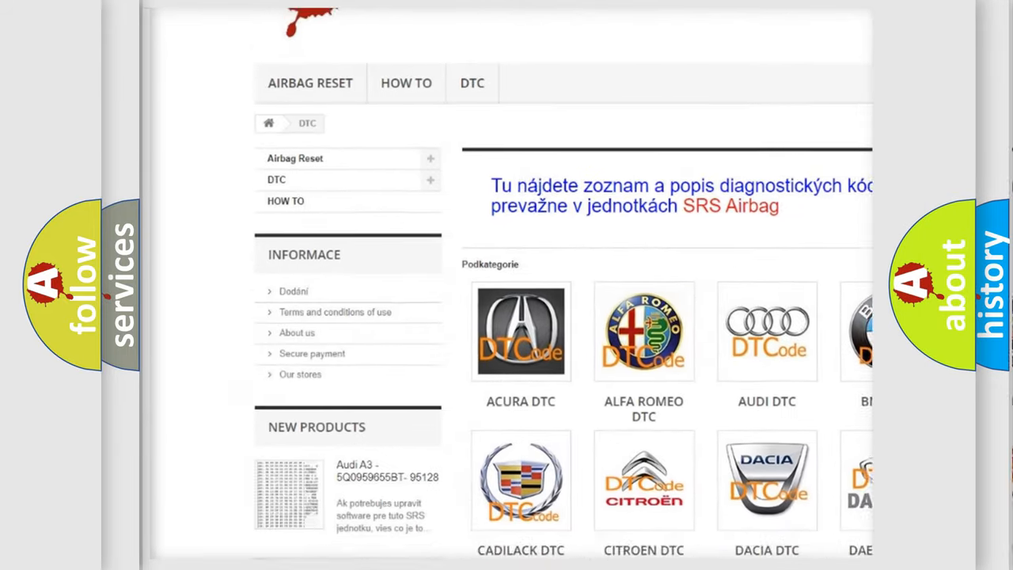
pyautogui.scroll(-3)
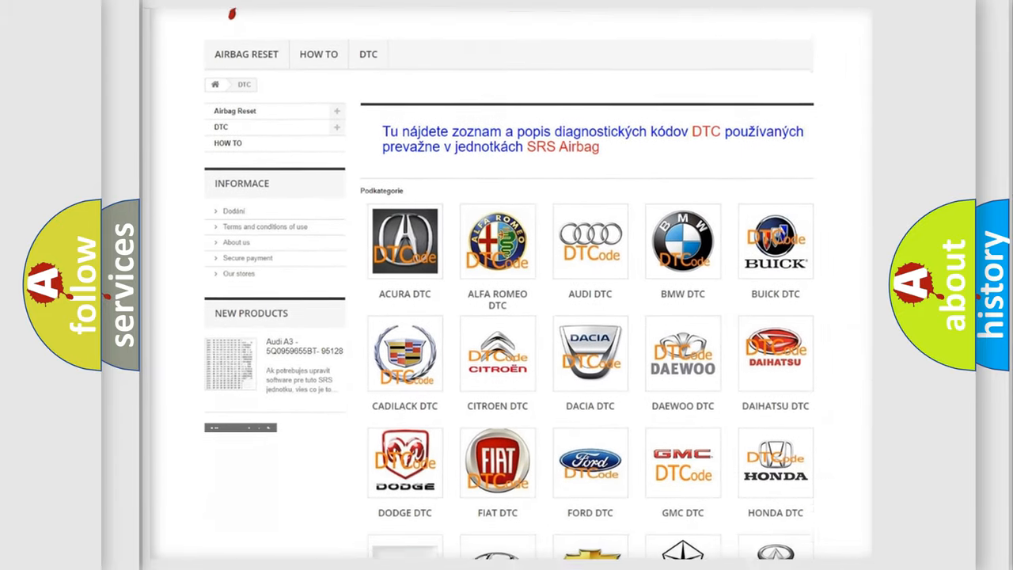
pyautogui.scroll(-3)
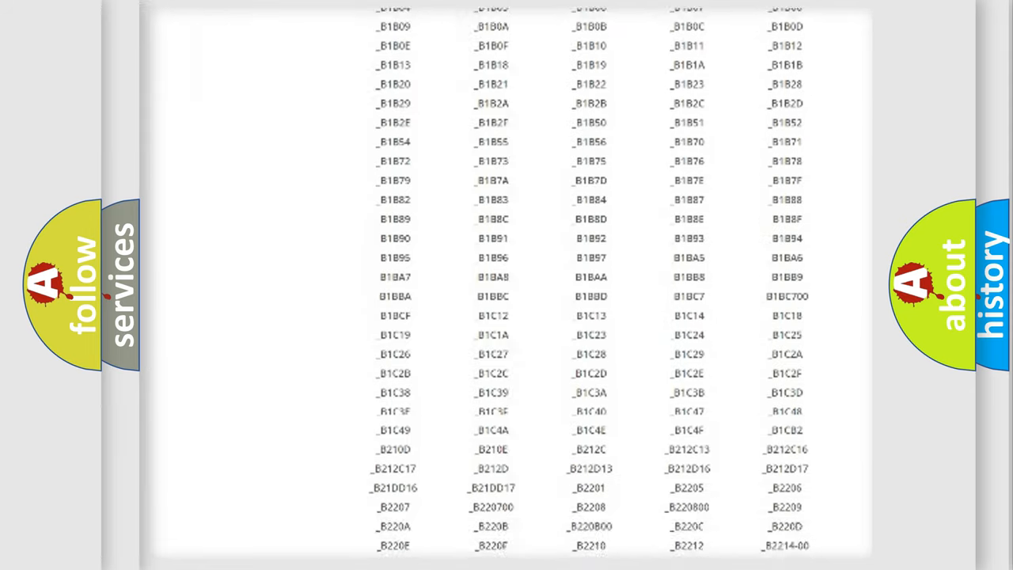
pyautogui.scroll(-3)
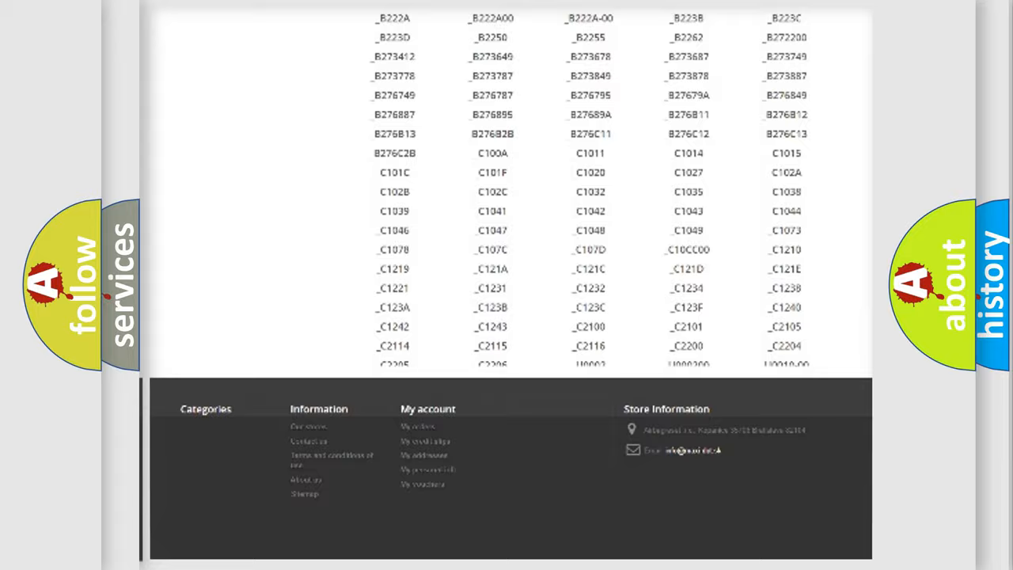
pyautogui.scroll(3)
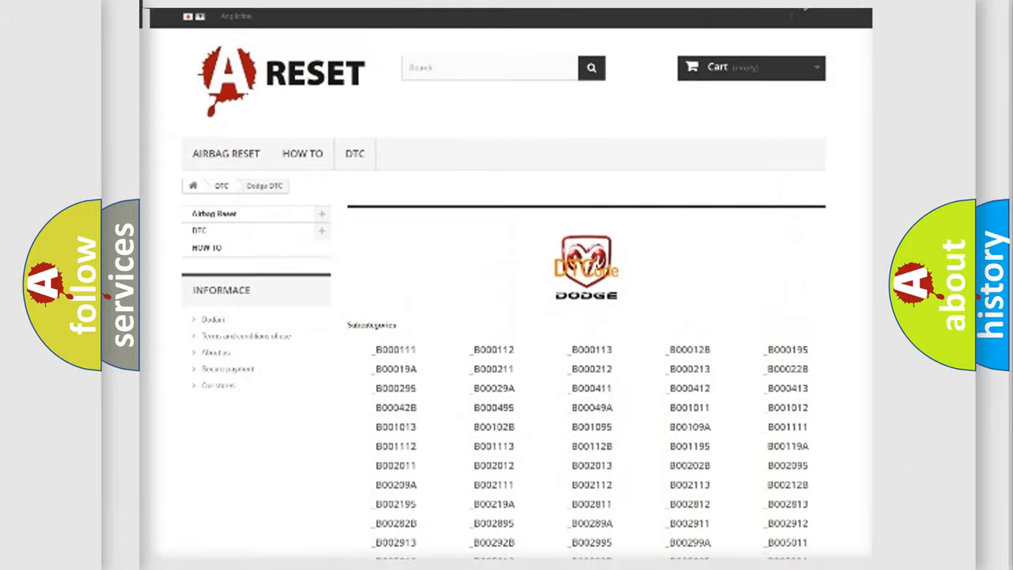